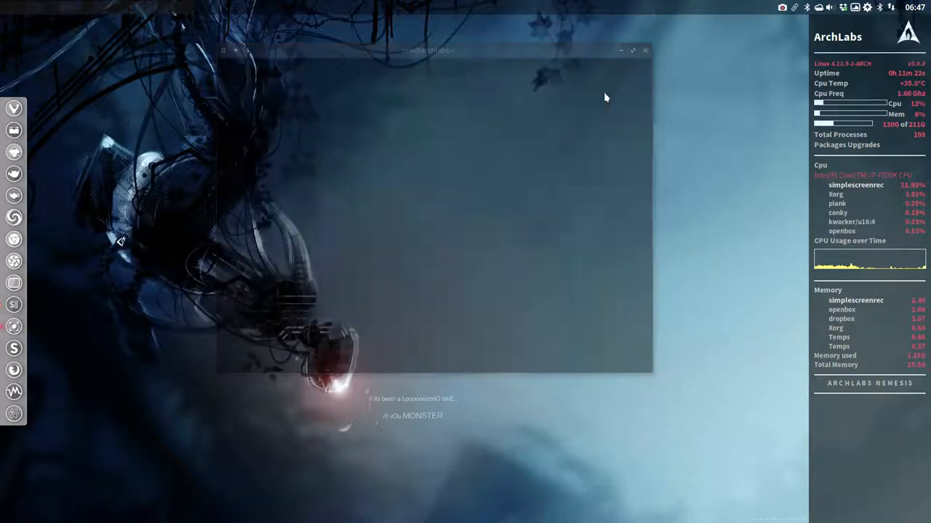
Close the empty terminal and open the running AUR-Nemesis.conkyrc from the desktop menu for editing.
{"action": "left_click", "coordinate": [645, 50]}
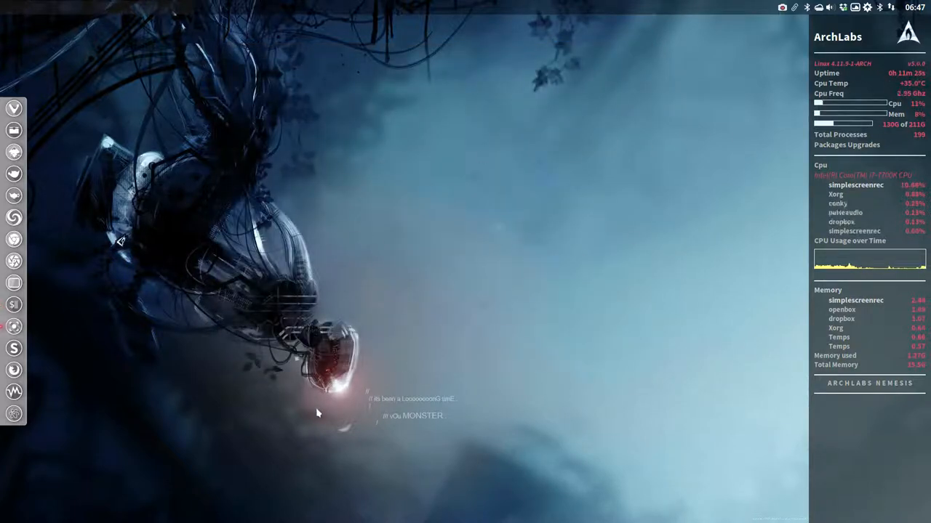
{"action": "right_click", "coordinate": [316, 413]}
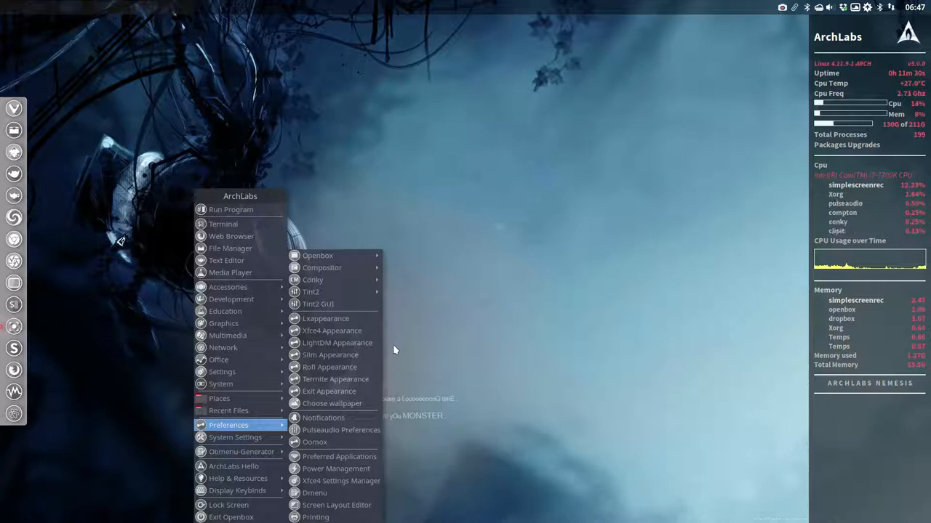
{"action": "mouse_move", "coordinate": [313, 280]}
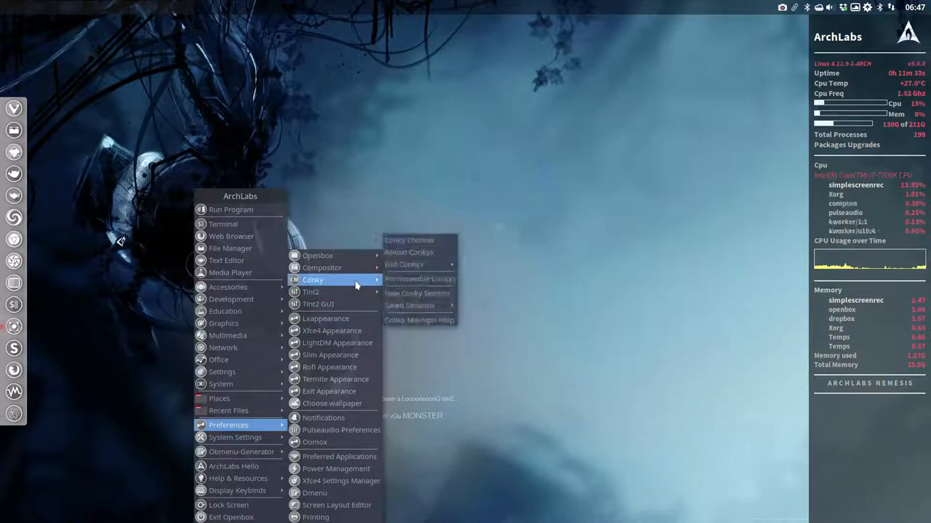
{"action": "mouse_move", "coordinate": [404, 264]}
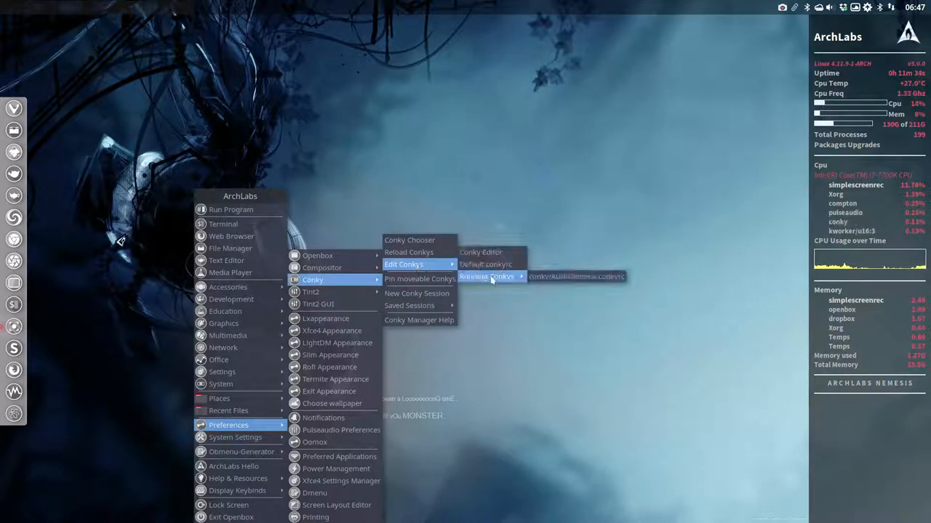
{"action": "left_click", "coordinate": [576, 276]}
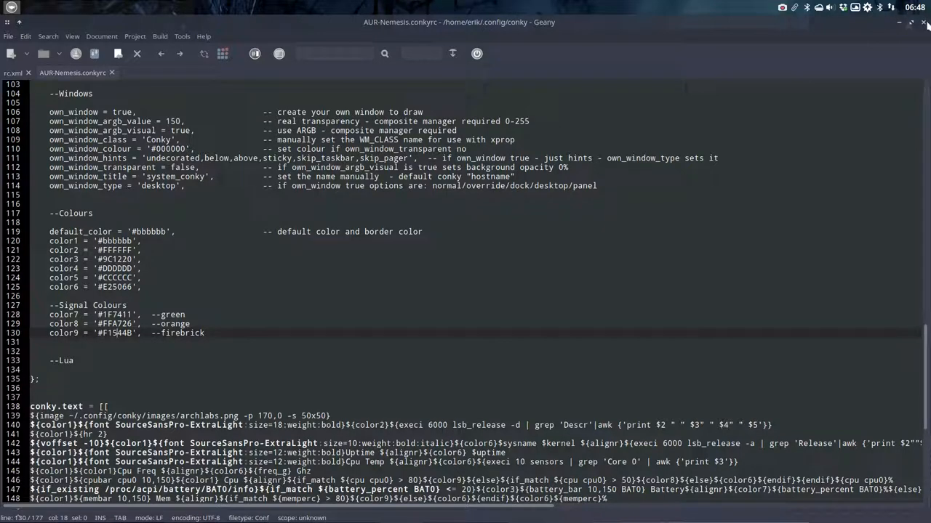
{"action": "mouse_move", "coordinate": [357, 78]}
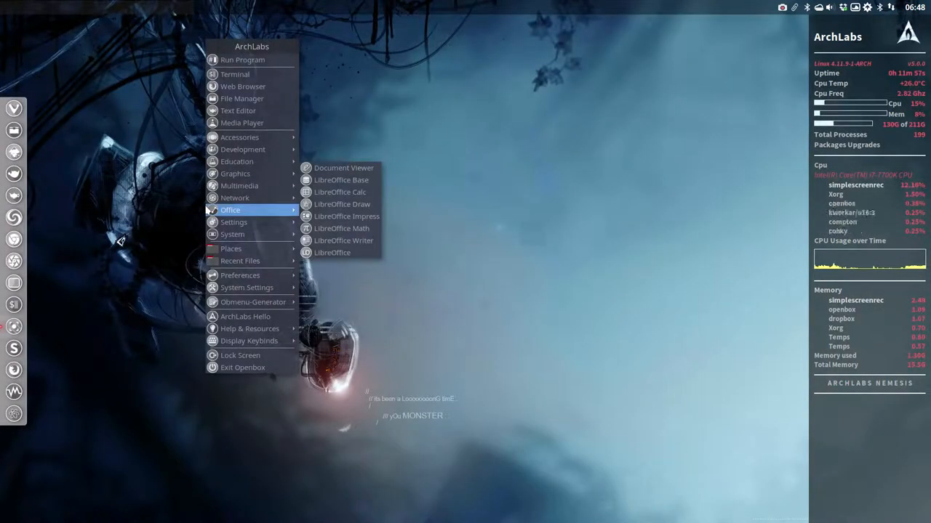
Open the conky bookmark in Thunar and bring up AUR-Nemesis.conkyrc's context menu.
{"action": "left_click", "coordinate": [242, 98]}
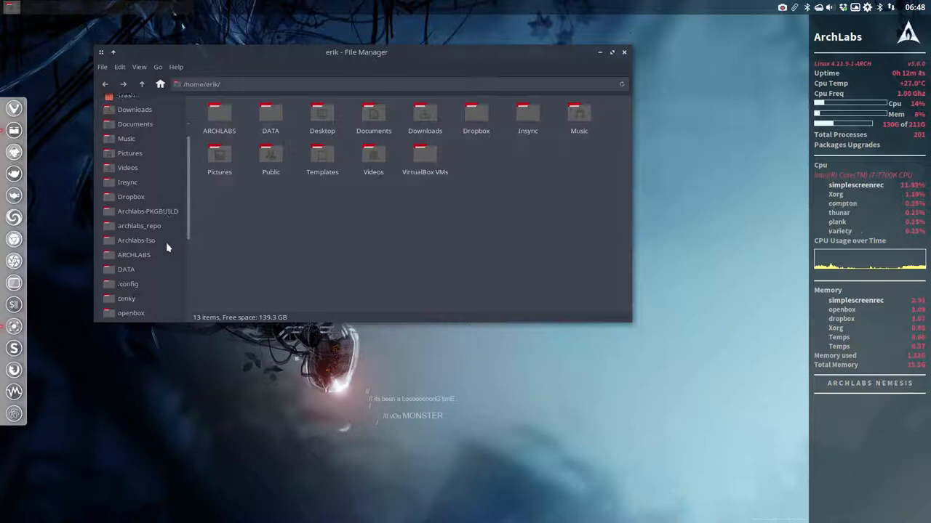
{"action": "scroll", "scroll_direction": "down", "scroll_amount": 3}
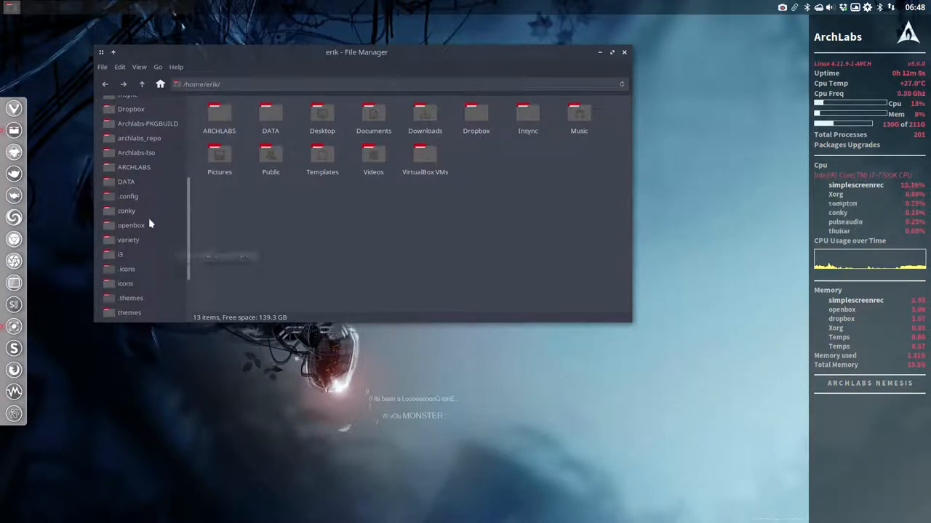
{"action": "double_click", "coordinate": [126, 210]}
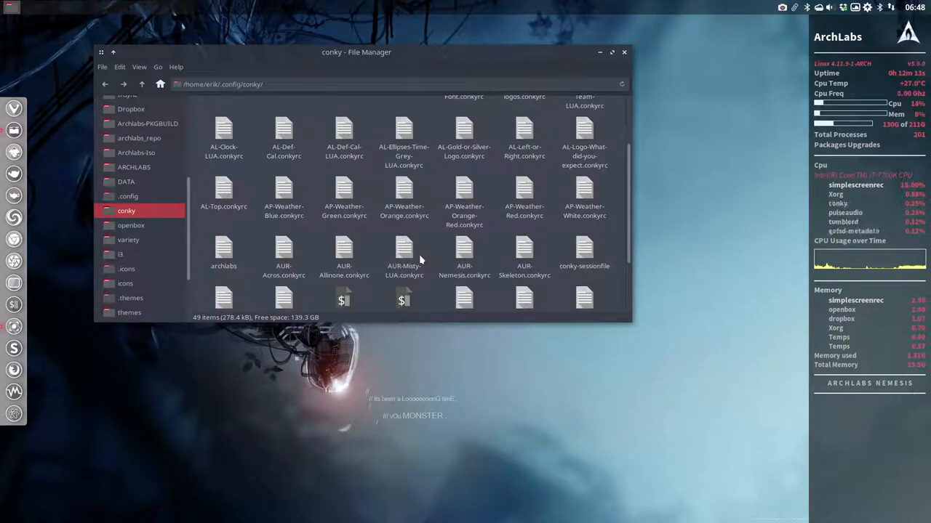
{"action": "scroll", "scroll_direction": "down", "scroll_amount": 3}
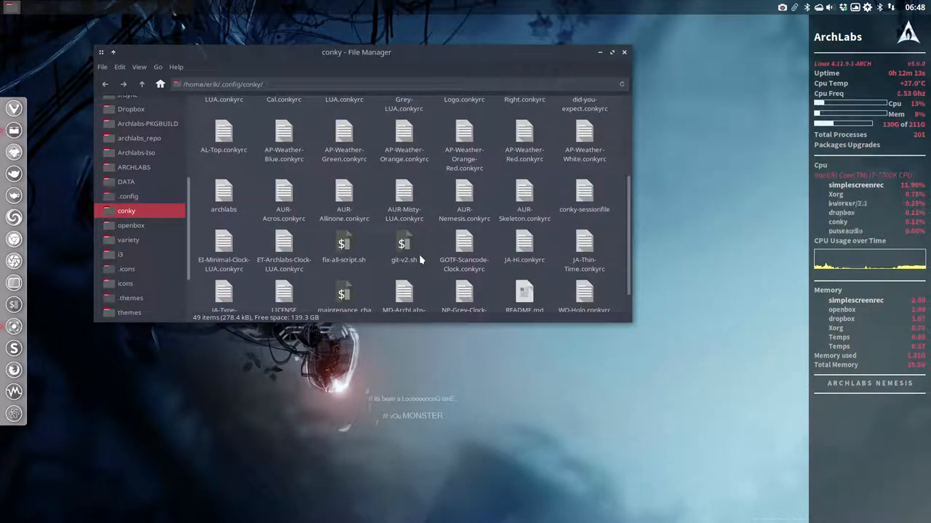
{"action": "scroll", "scroll_direction": "down", "scroll_amount": 3}
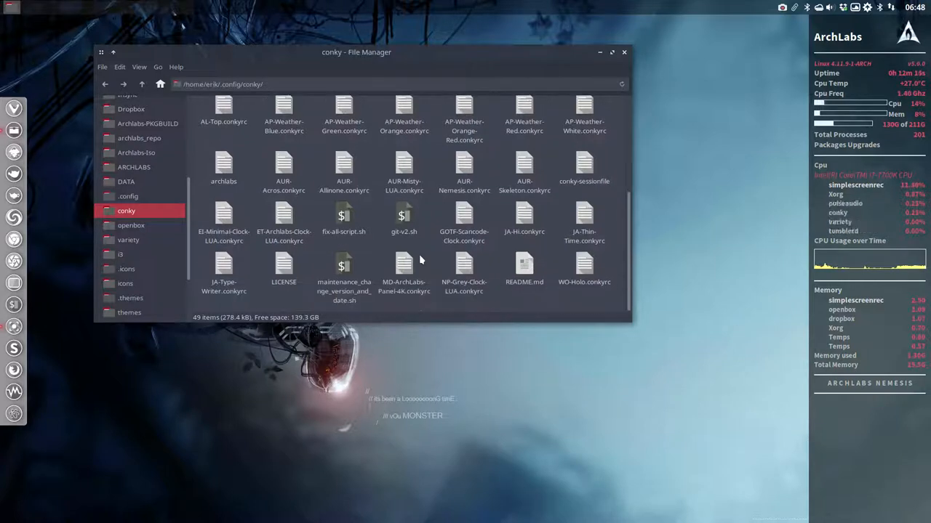
{"action": "right_click", "coordinate": [464, 167]}
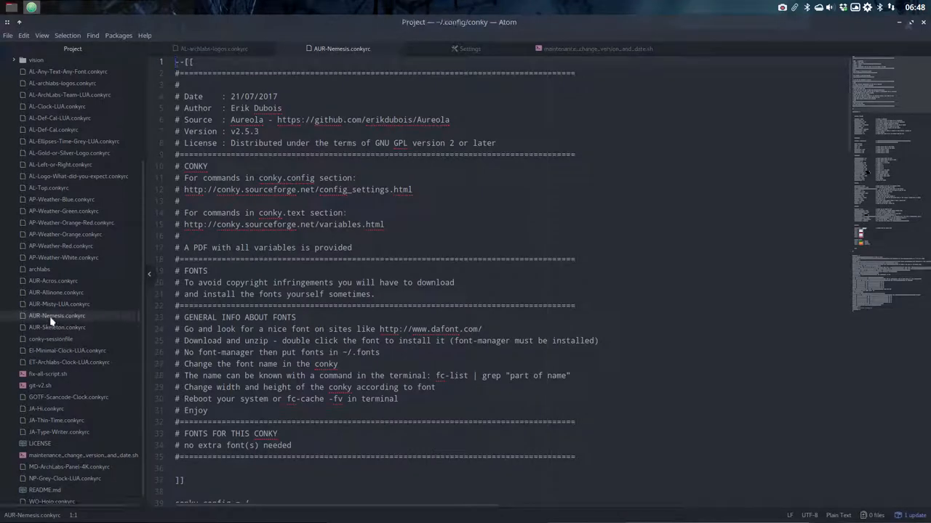
Scroll AUR-Nemesis.conkyrc to the Colours section and bring up editing options for color6.
{"action": "scroll", "scroll_direction": "down", "scroll_amount": 3}
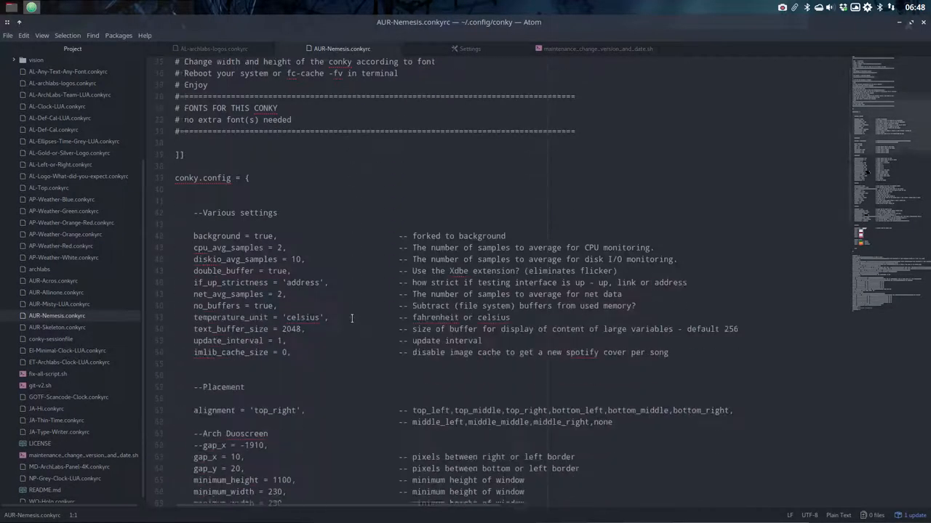
{"action": "scroll", "scroll_direction": "down", "scroll_amount": 3}
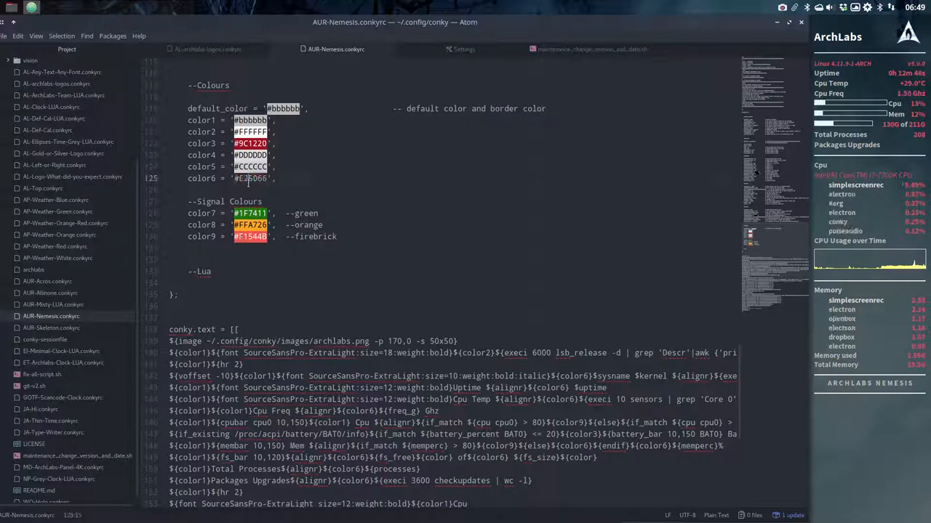
{"action": "right_click", "coordinate": [248, 178]}
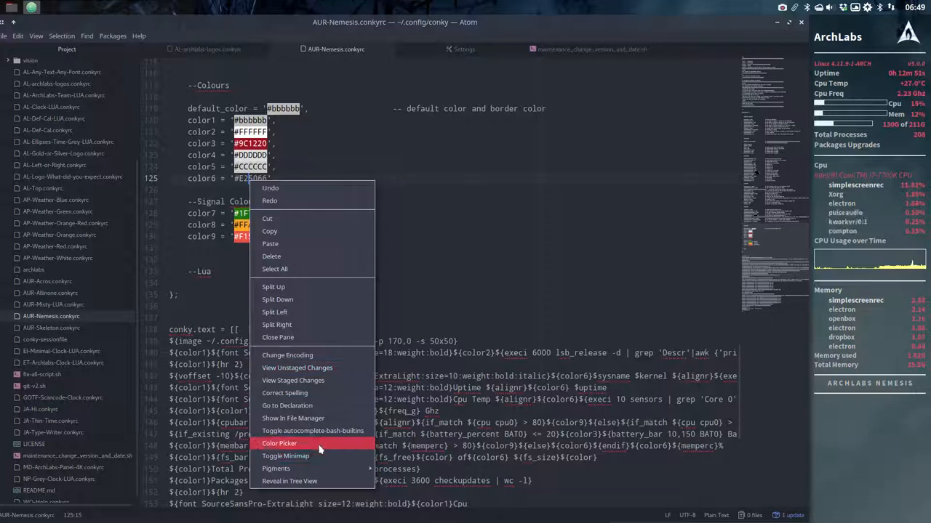
Pick the pale pink #e9c6cc for color6 with the Color Picker, then restore Atom.
{"action": "left_click", "coordinate": [279, 444]}
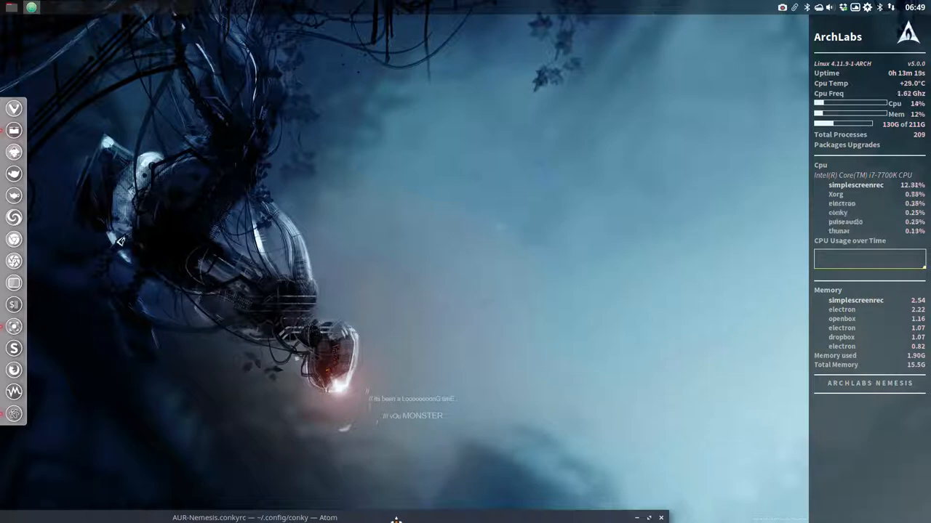
{"action": "left_click", "coordinate": [254, 518]}
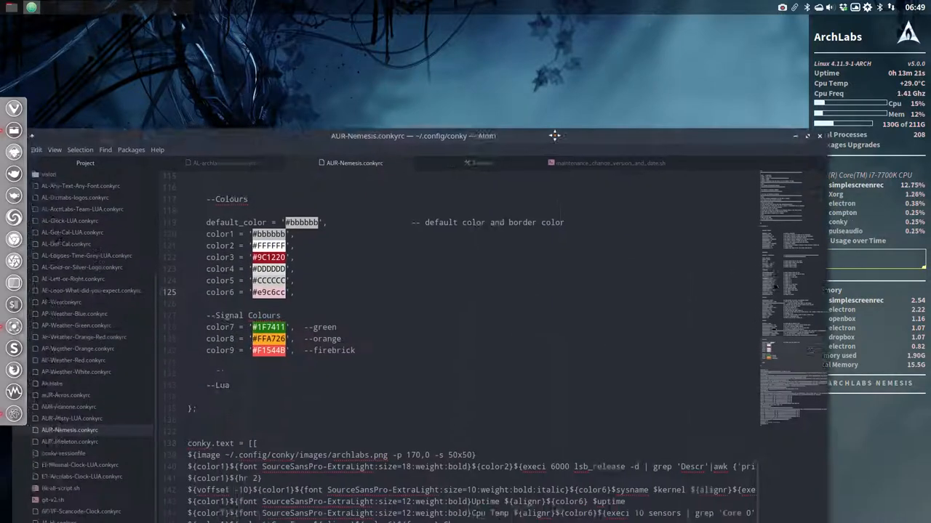